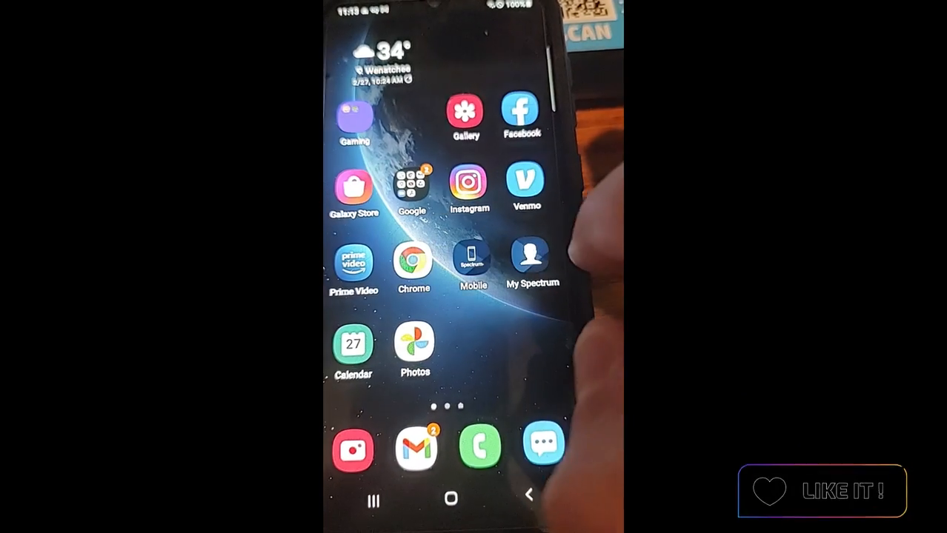
{"action": "scroll", "scroll_direction": "left", "scroll_amount": 3}
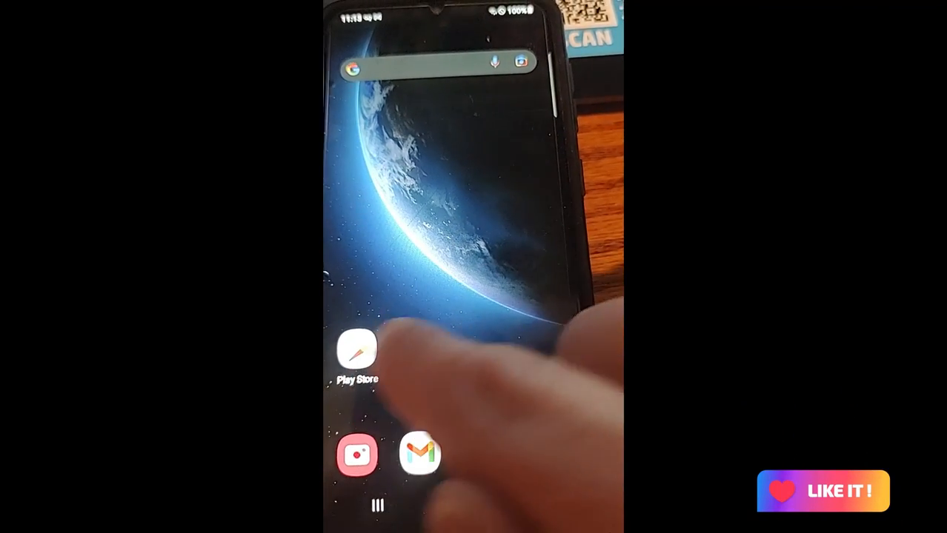